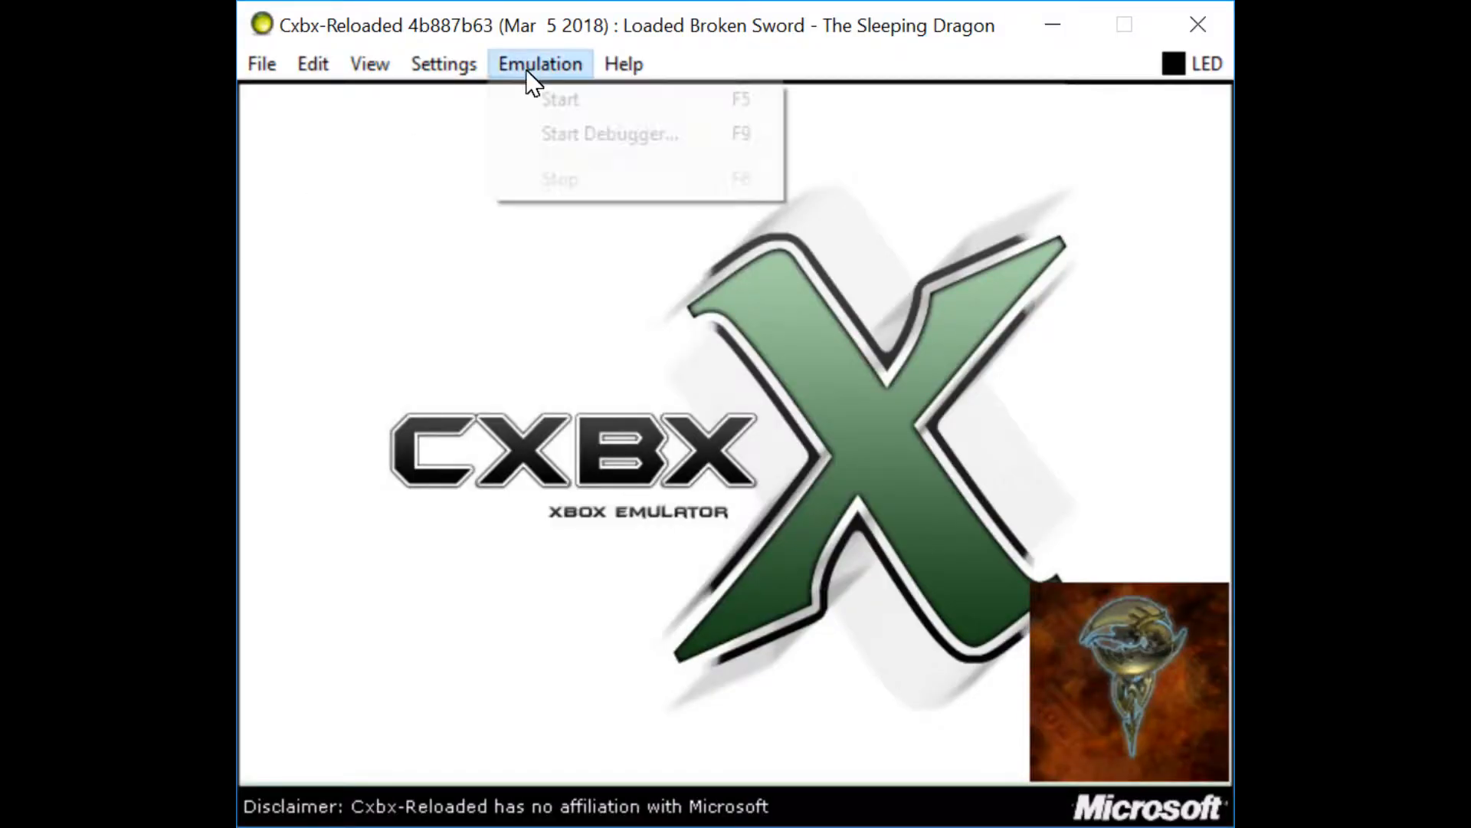
Start emulation of Broken Sword and browse its main menu from New Game to Load Game and back.
{"action": "left_click", "coordinate": [561, 98]}
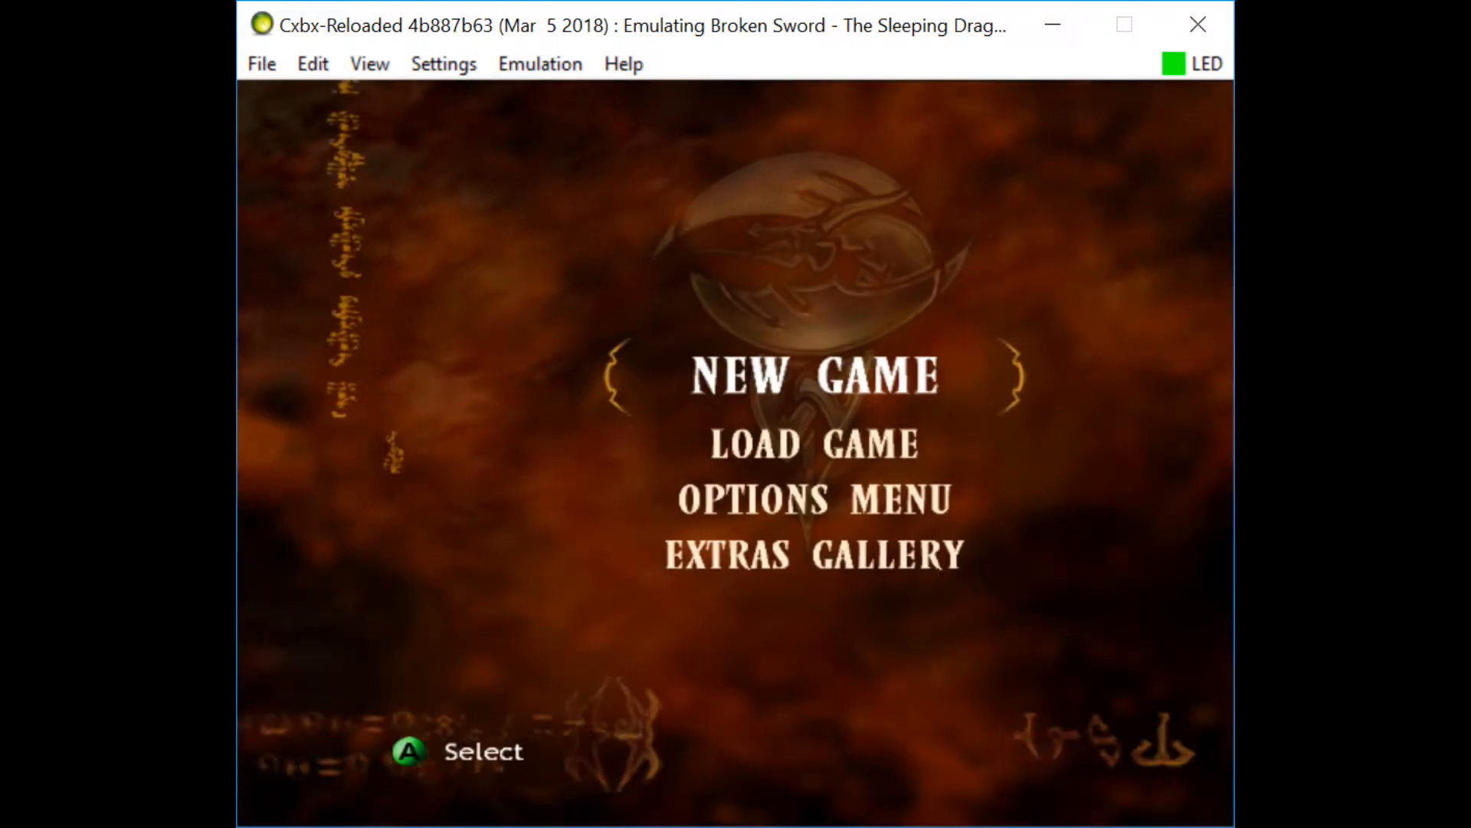
{"action": "key", "text": "Down"}
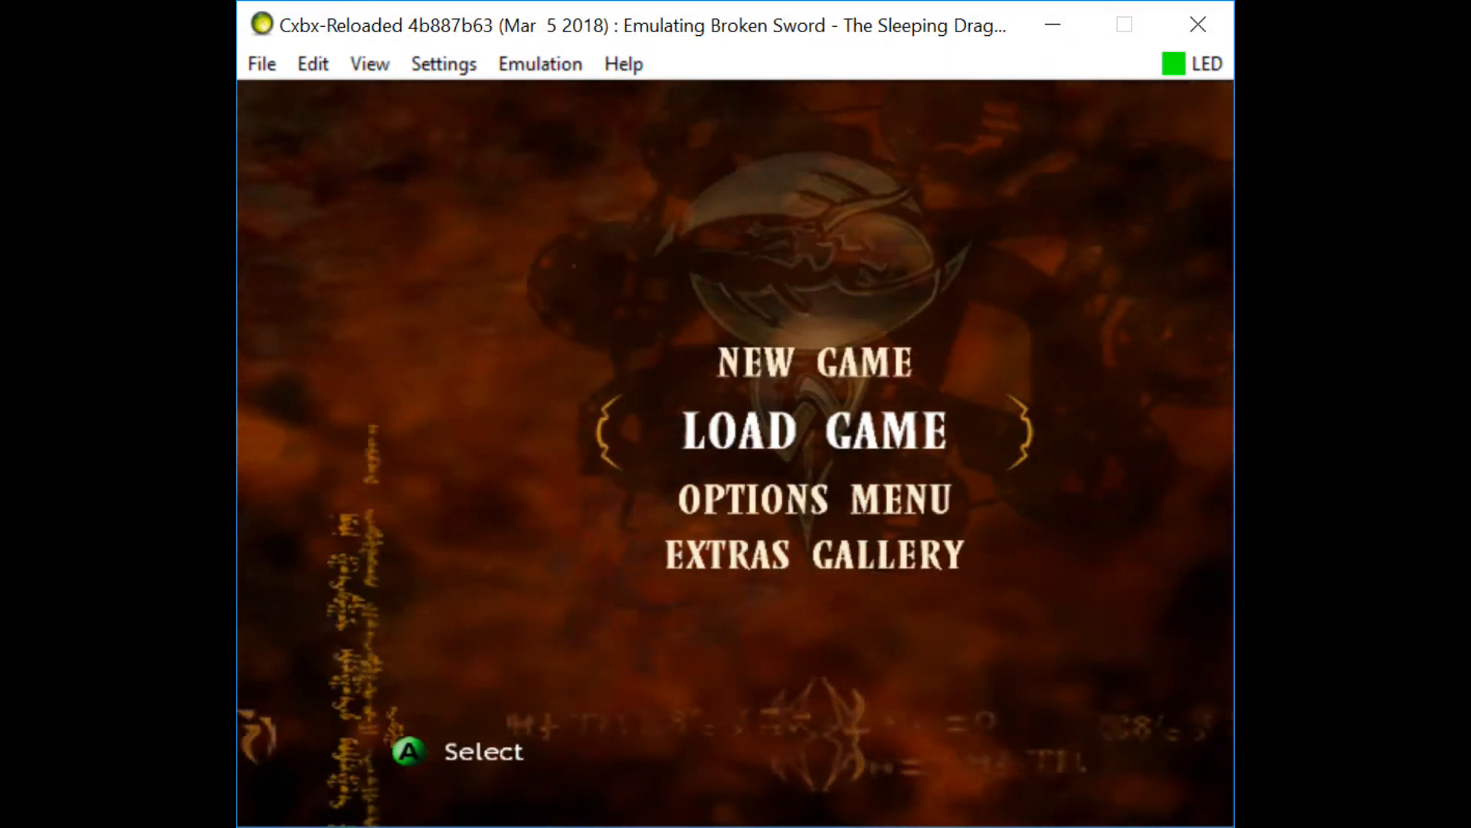
{"action": "key", "text": "Up"}
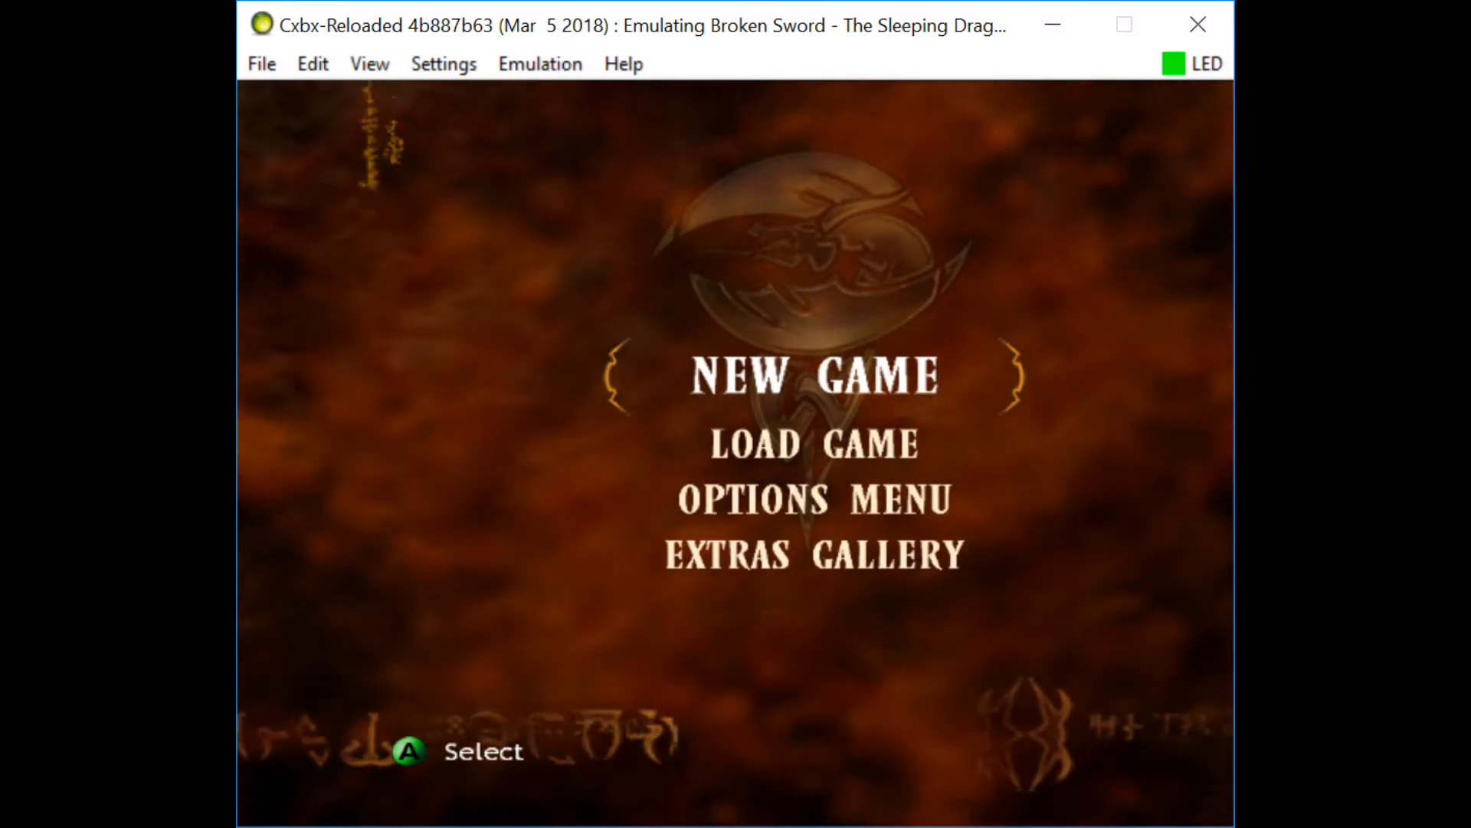